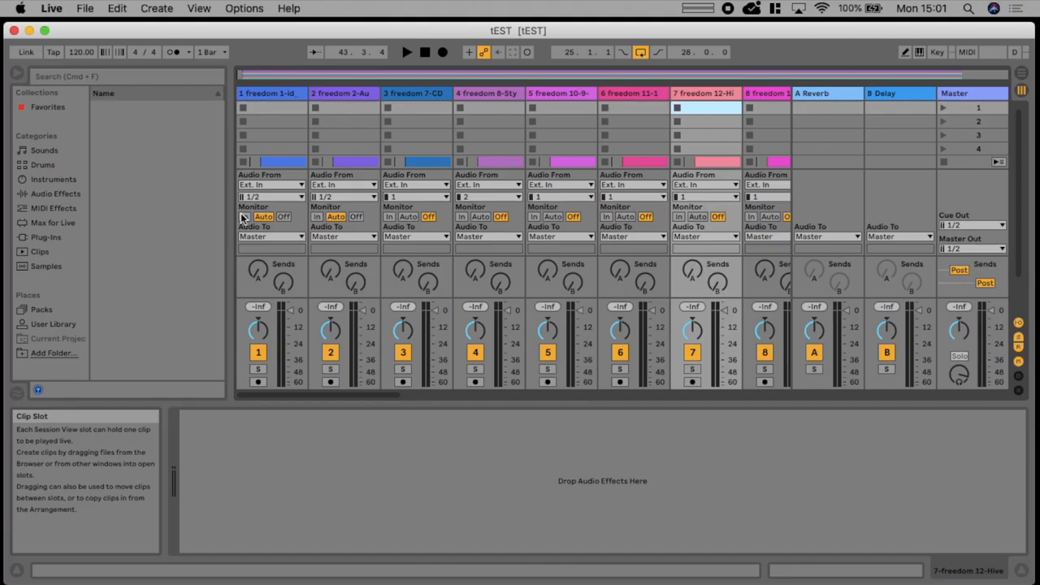
# Open Live's Audio preferences to confirm input device ToSW and output device FromSW.
pyautogui.click(43, 150)
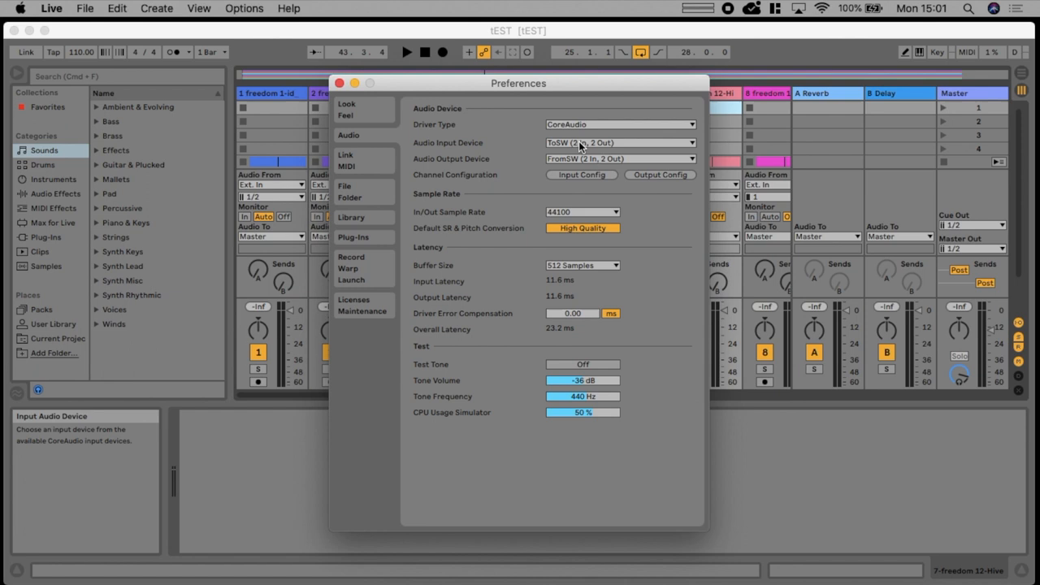
pyautogui.click(340, 83)
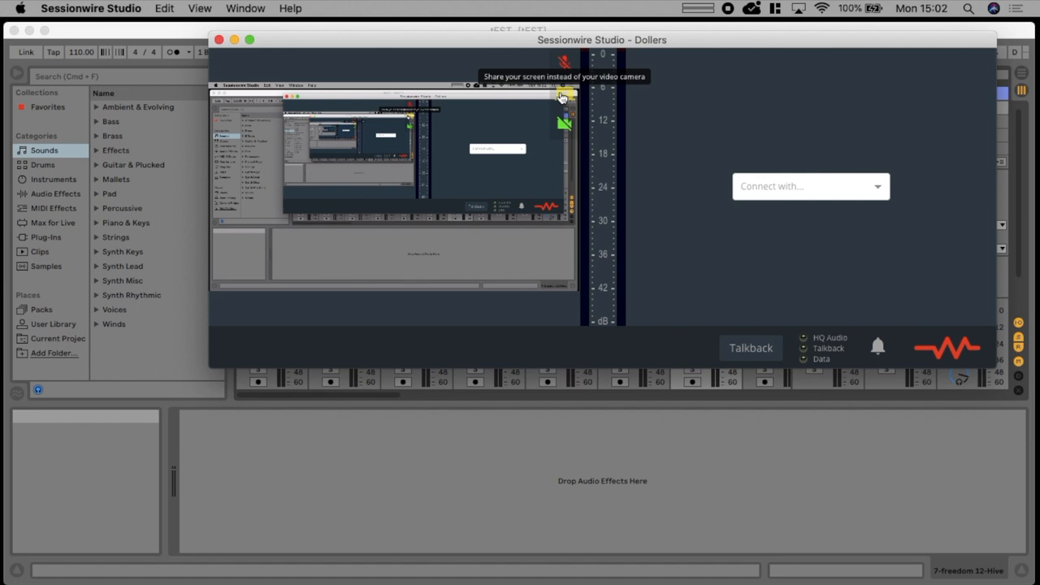
# Switch back to the camera feed, check the empty online list, and open the logo menu.
pyautogui.click(564, 94)
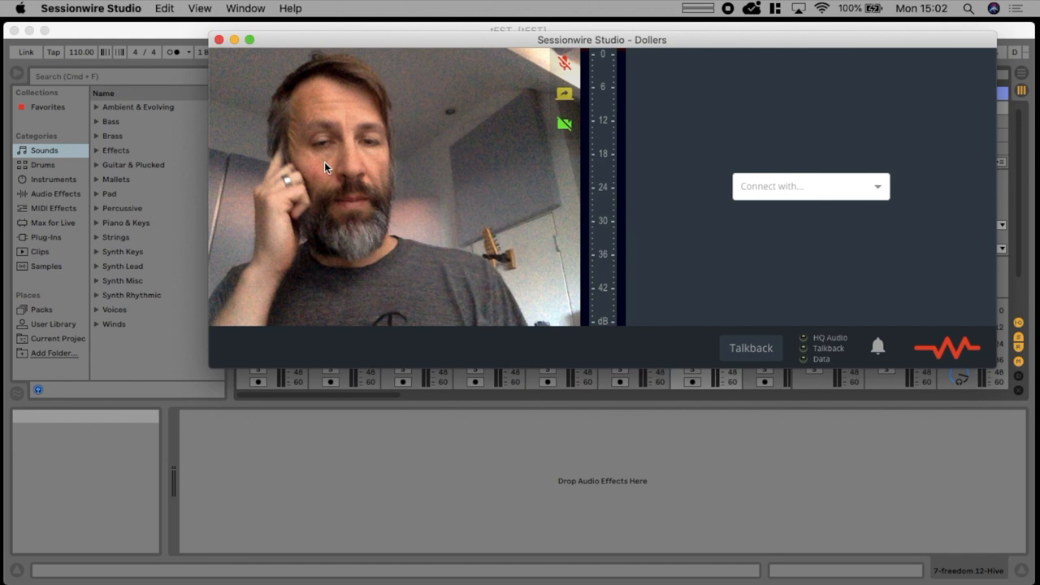
pyautogui.moveTo(808, 193)
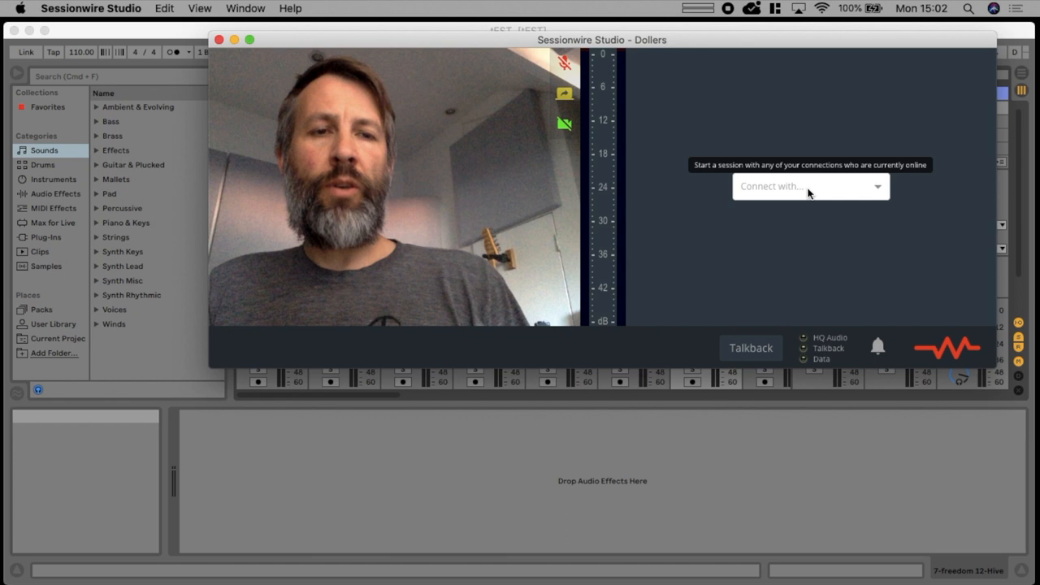
pyautogui.click(809, 185)
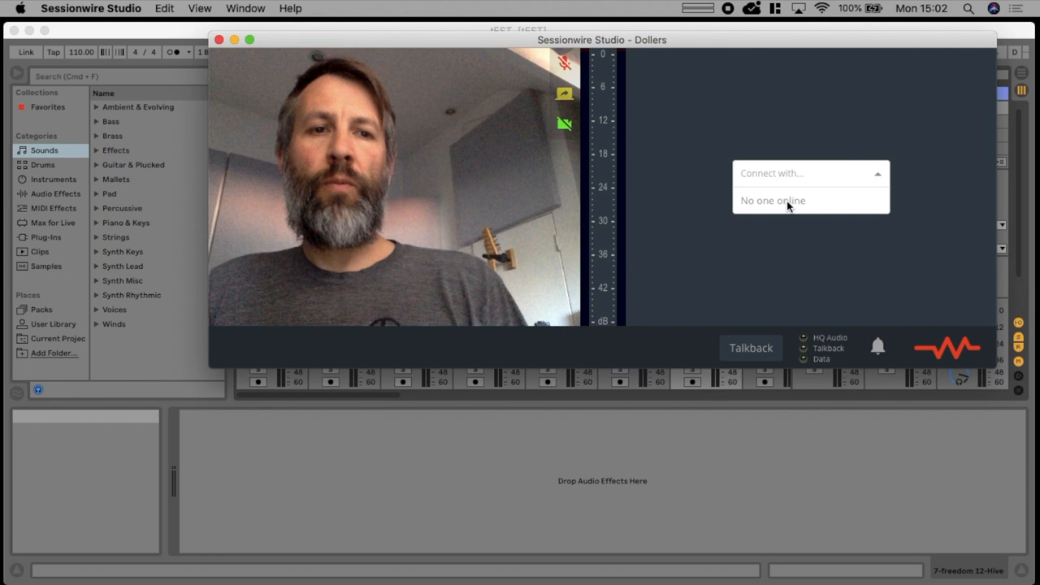
pyautogui.click(810, 173)
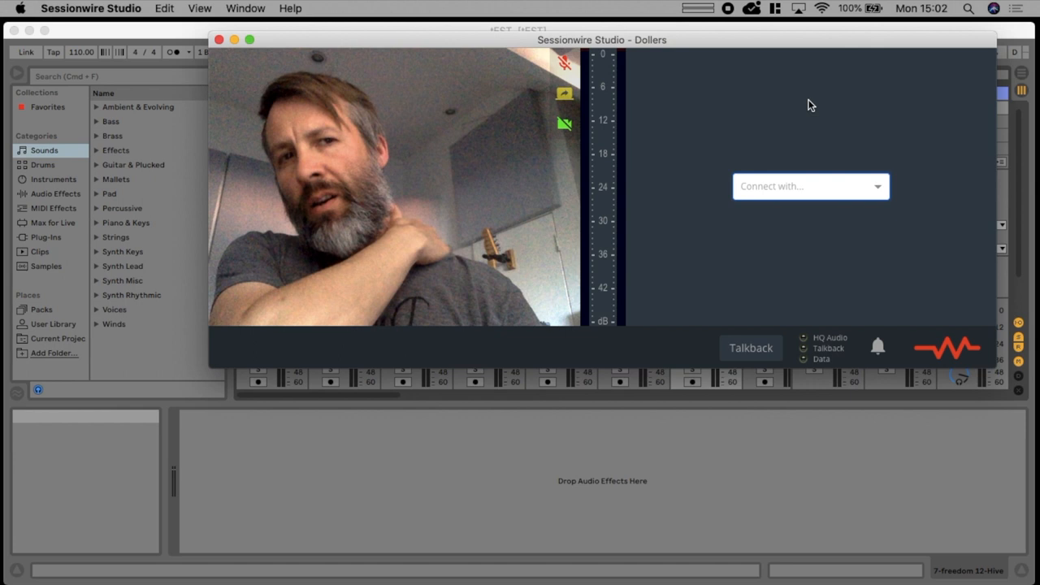
pyautogui.click(946, 347)
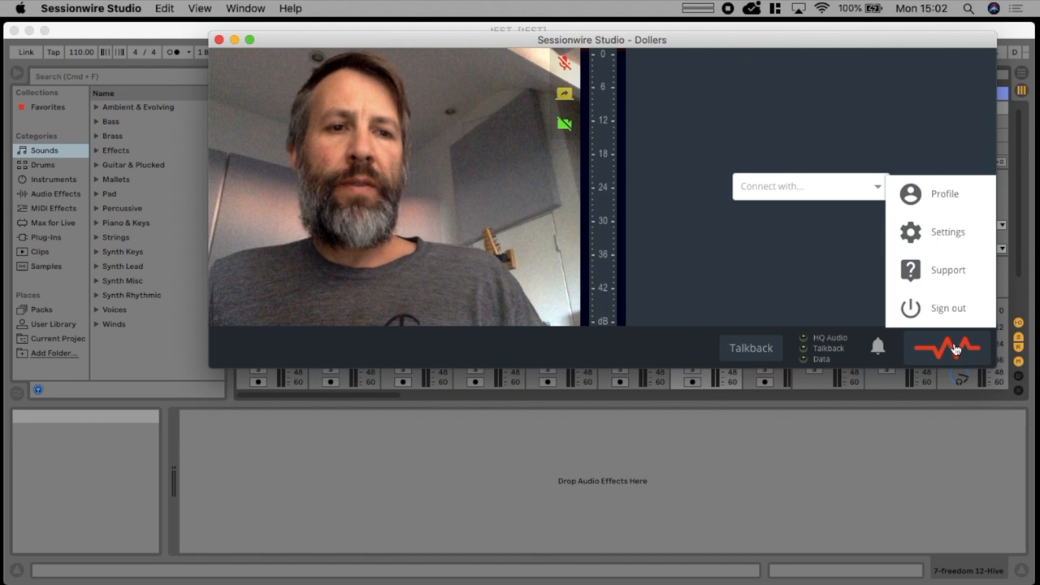
# Open Settings and review I/O: main input FromSW, output ToSW, built-in talkback devices.
pyautogui.click(947, 231)
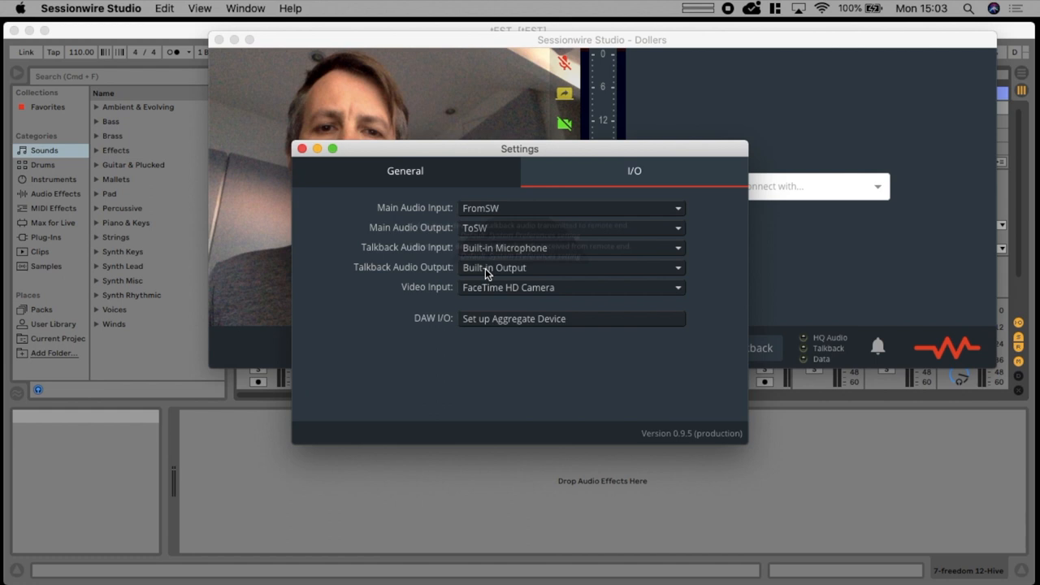
pyautogui.moveTo(496, 268)
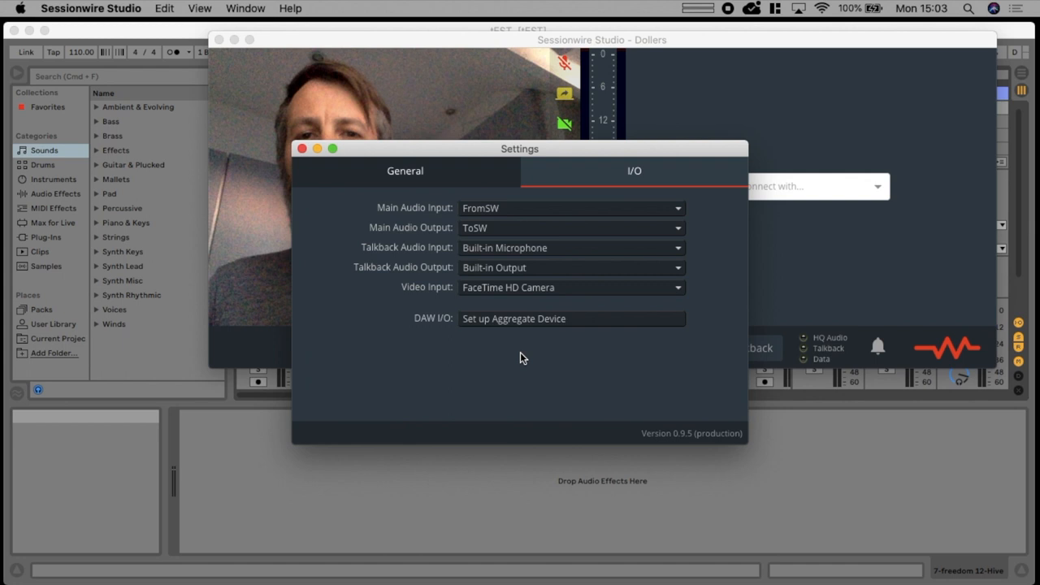
pyautogui.moveTo(520, 148); pyautogui.dragTo(754, 81)
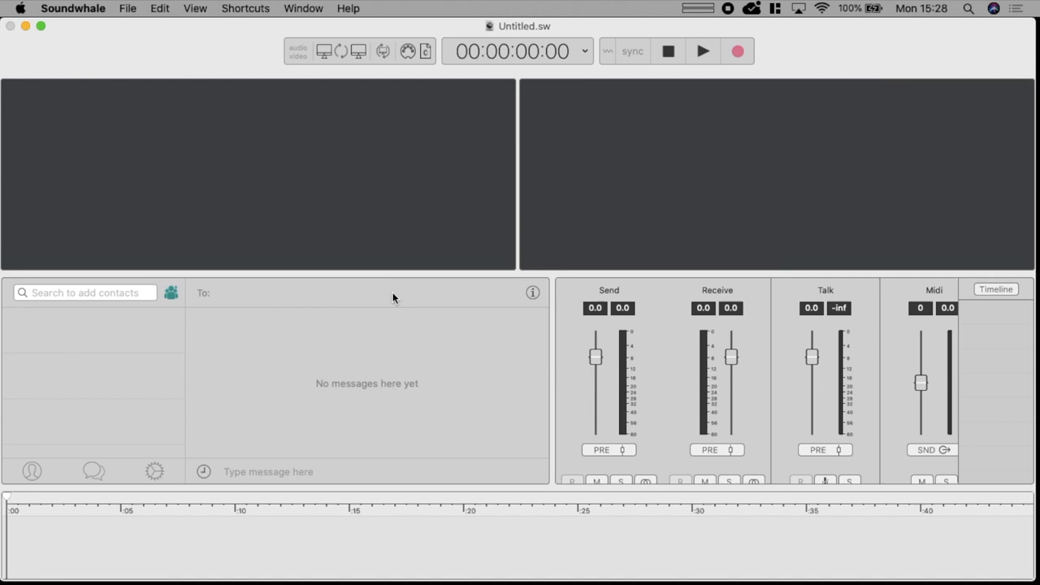
pyautogui.click(94, 472)
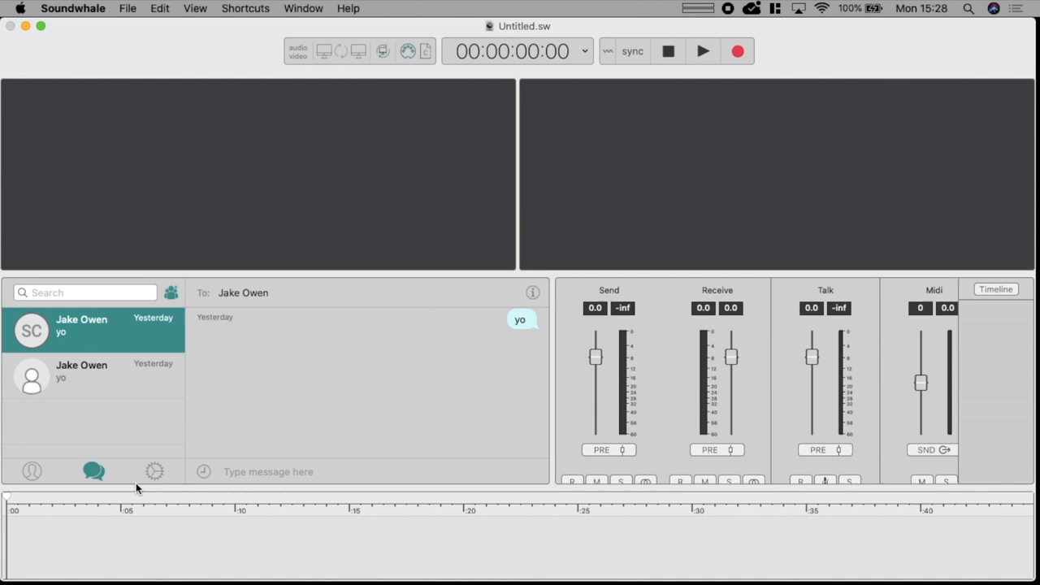
pyautogui.click(155, 471)
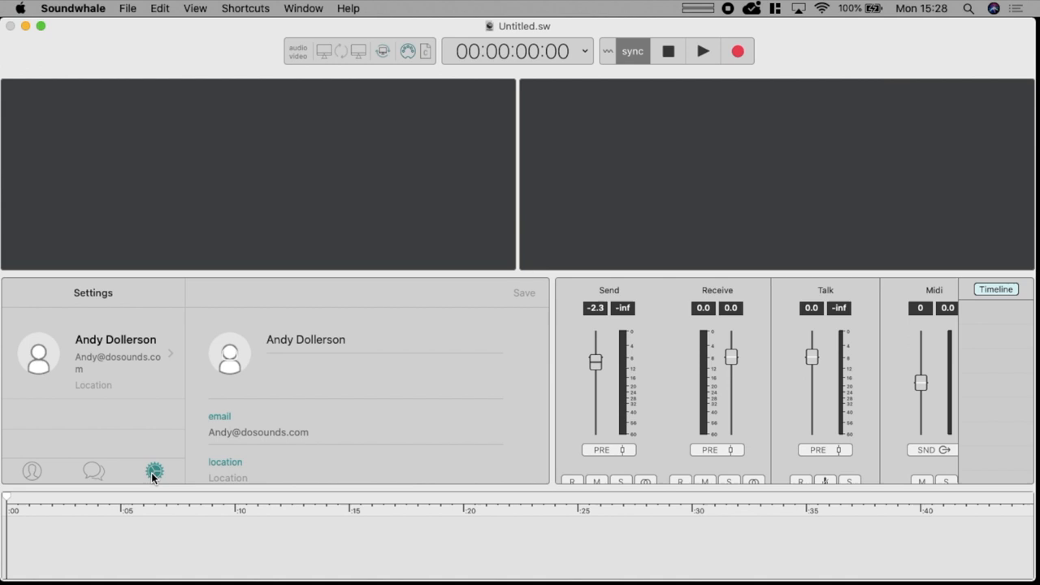
pyautogui.click(94, 471)
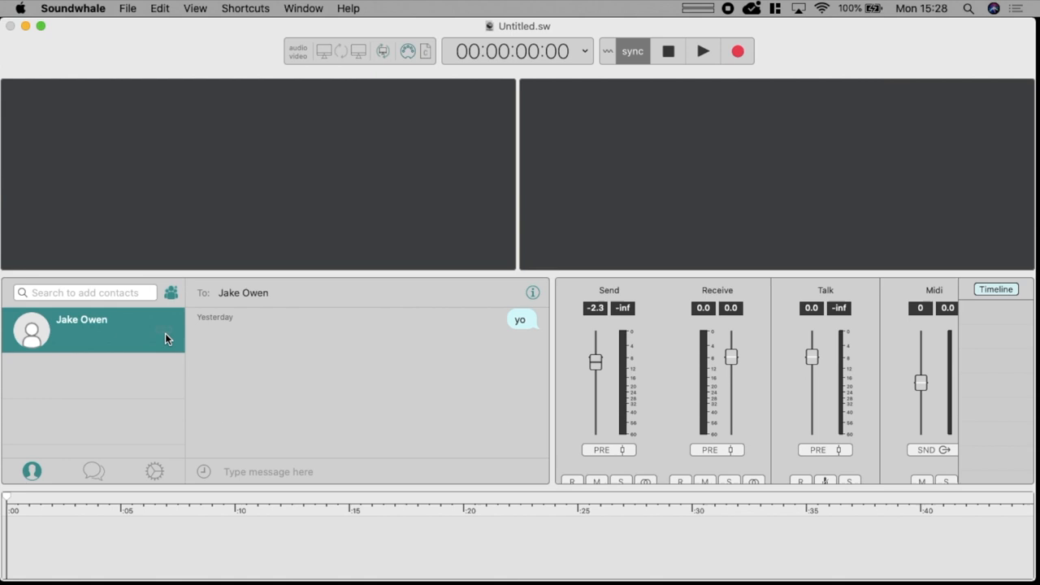
pyautogui.moveTo(193, 322)
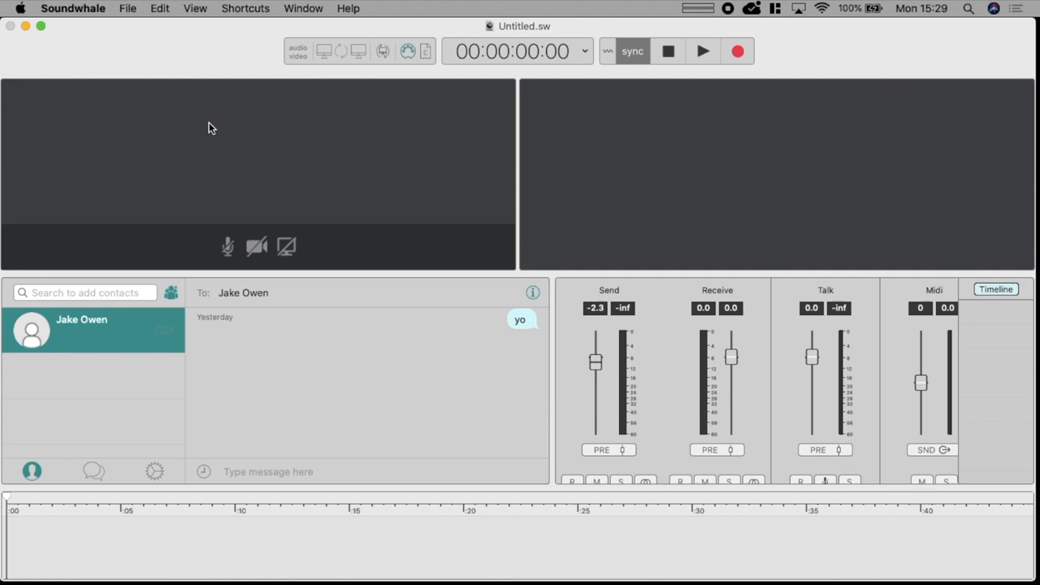
pyautogui.moveTo(256, 246)
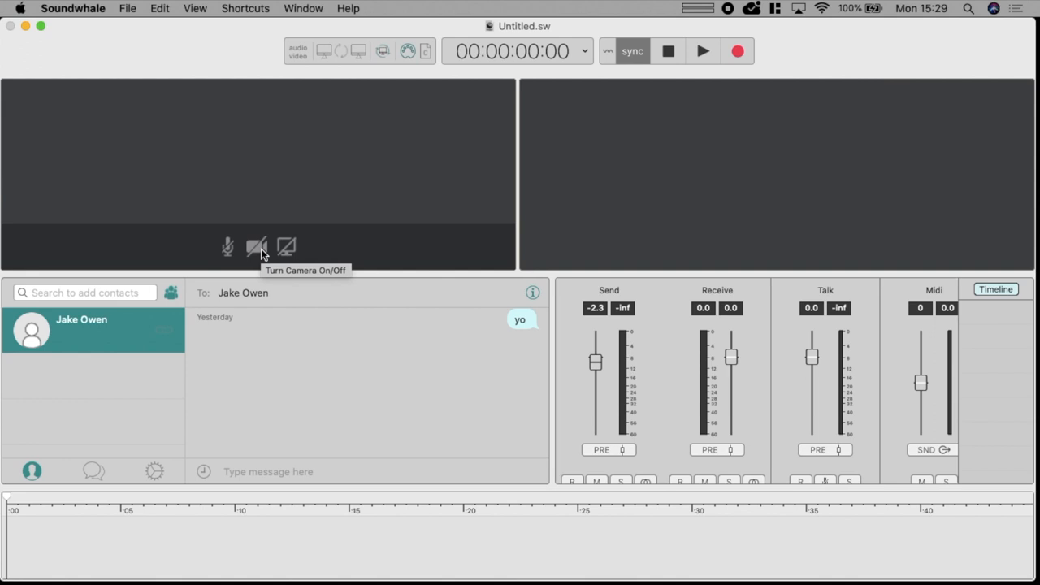
pyautogui.moveTo(191, 331)
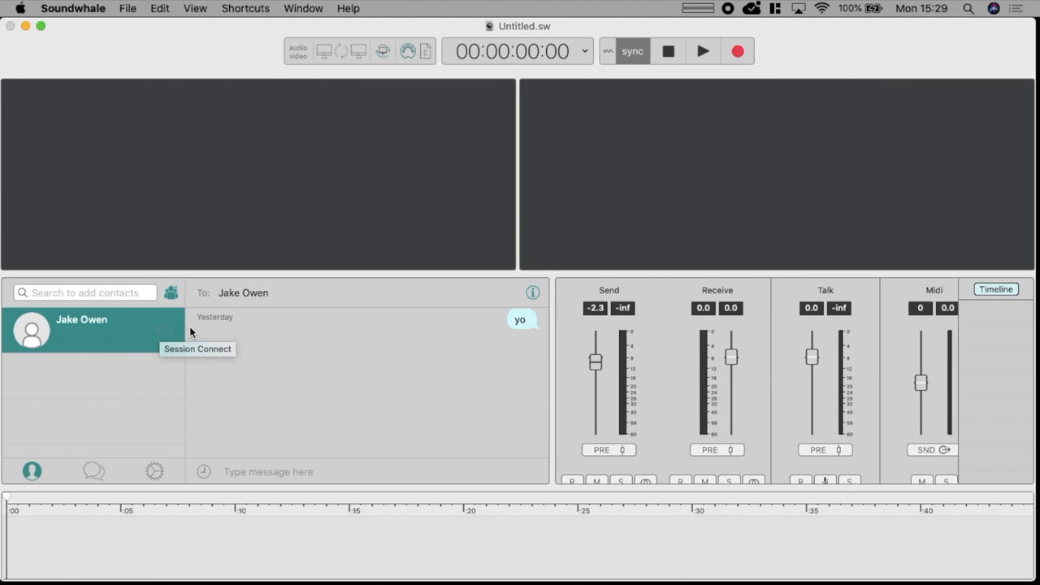
pyautogui.moveTo(682, 431)
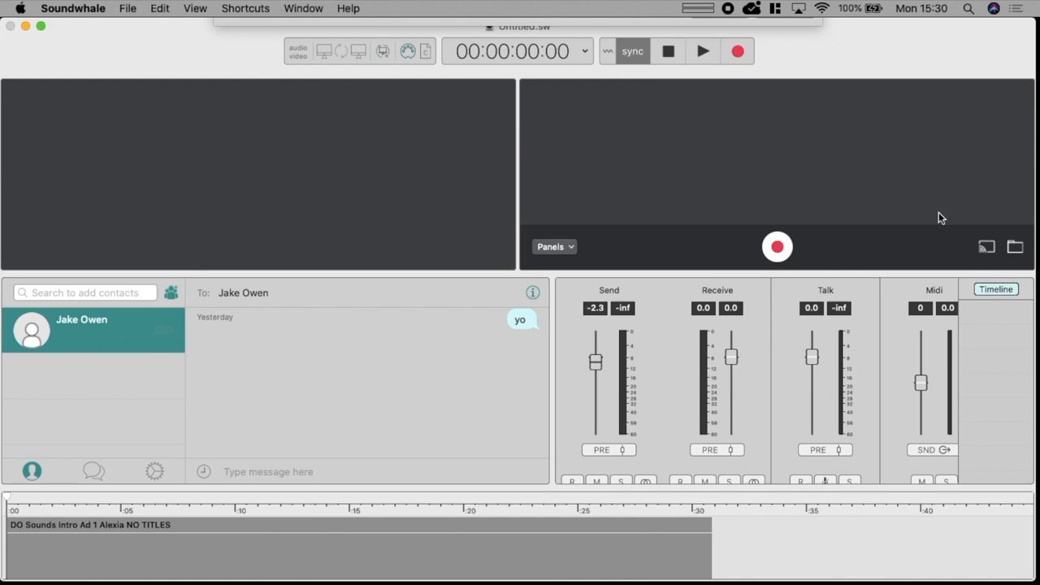
pyautogui.click(702, 50)
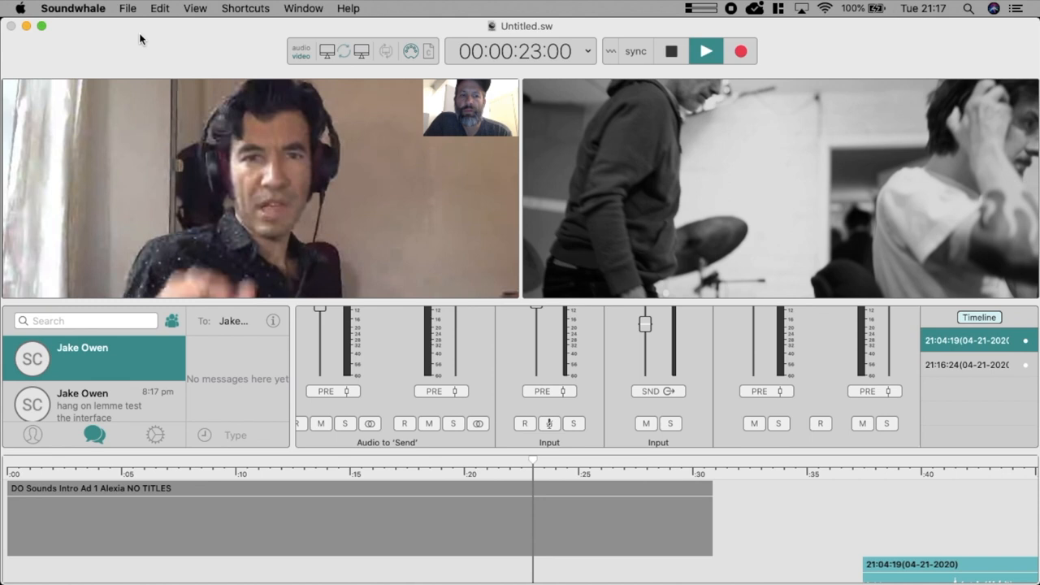
# Widen the mixer to reveal the File channel beside Send, Receive, Talk and Midi.
pyautogui.click(706, 51)
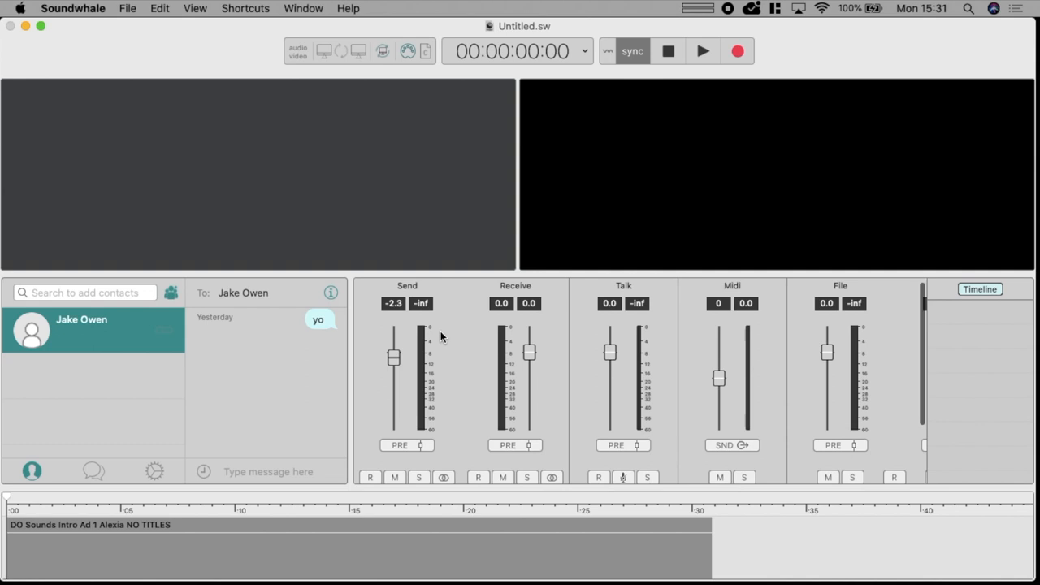
pyautogui.click(702, 51)
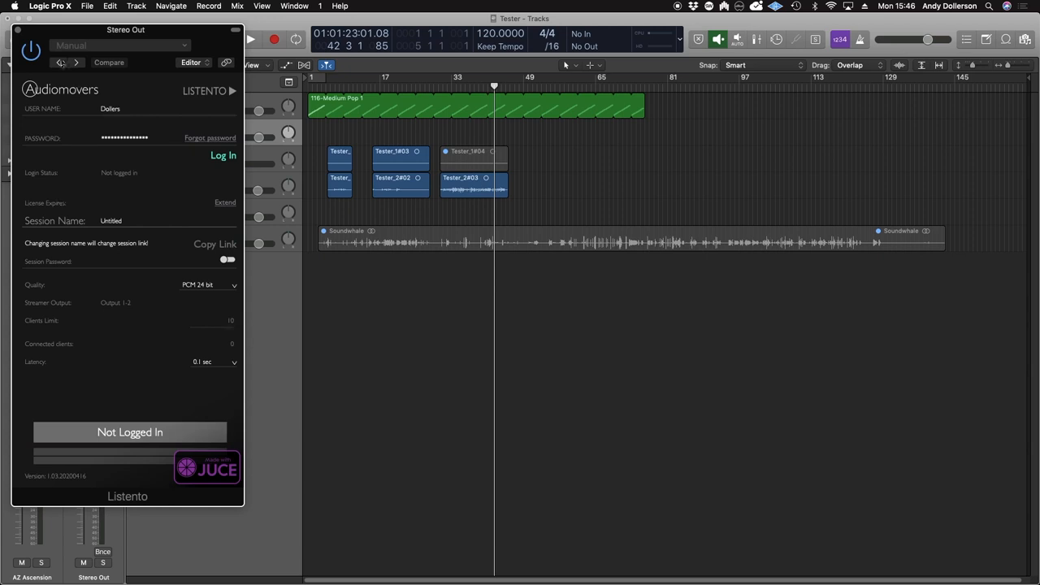
# Move the Listento sender plugin window off the track area.
pyautogui.moveTo(126, 30); pyautogui.dragTo(876, 60)
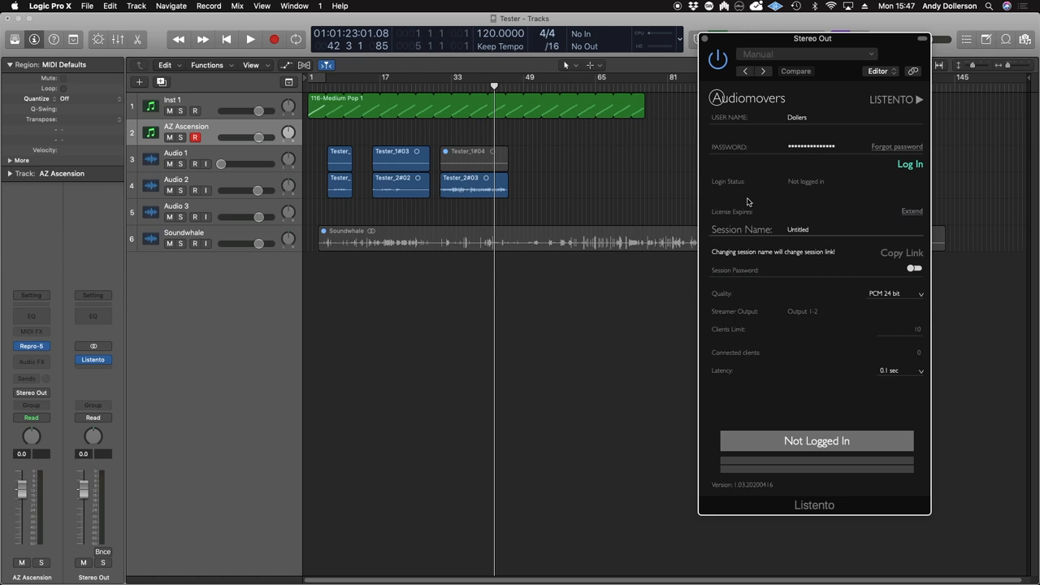
pyautogui.moveTo(243, 239)
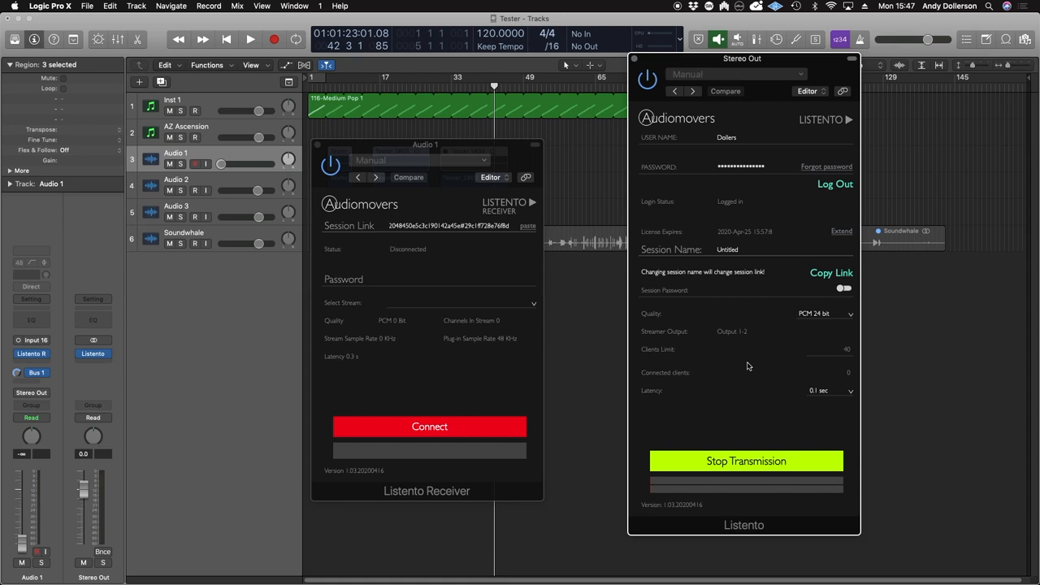
pyautogui.click(251, 39)
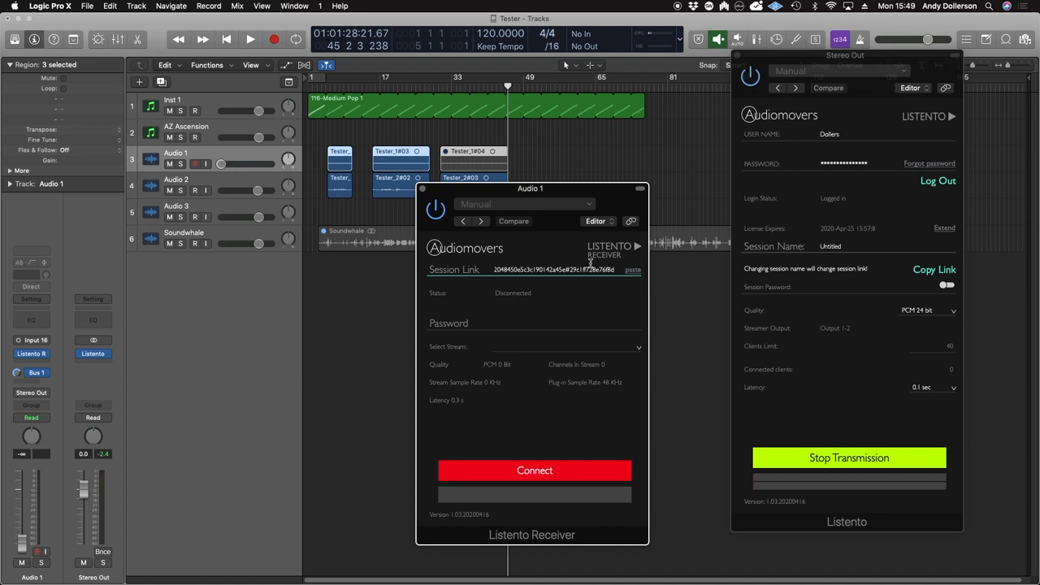
pyautogui.click(930, 309)
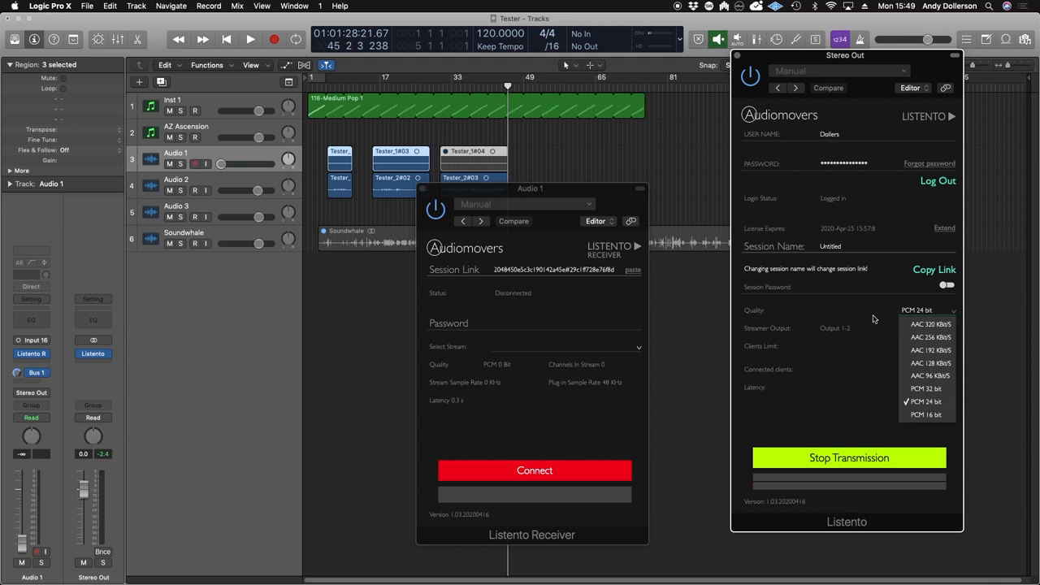
pyautogui.click(926, 401)
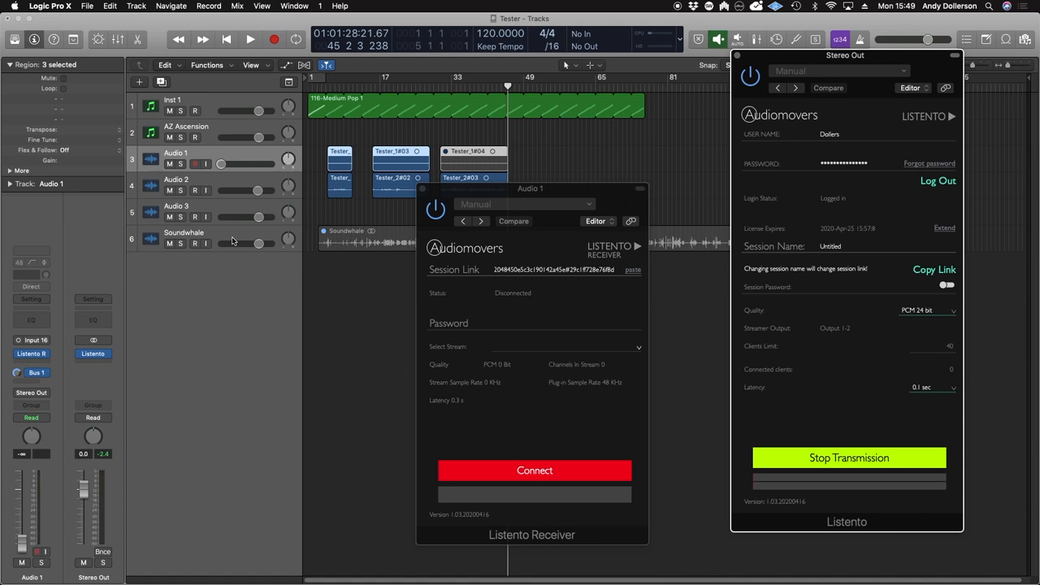
pyautogui.click(183, 233)
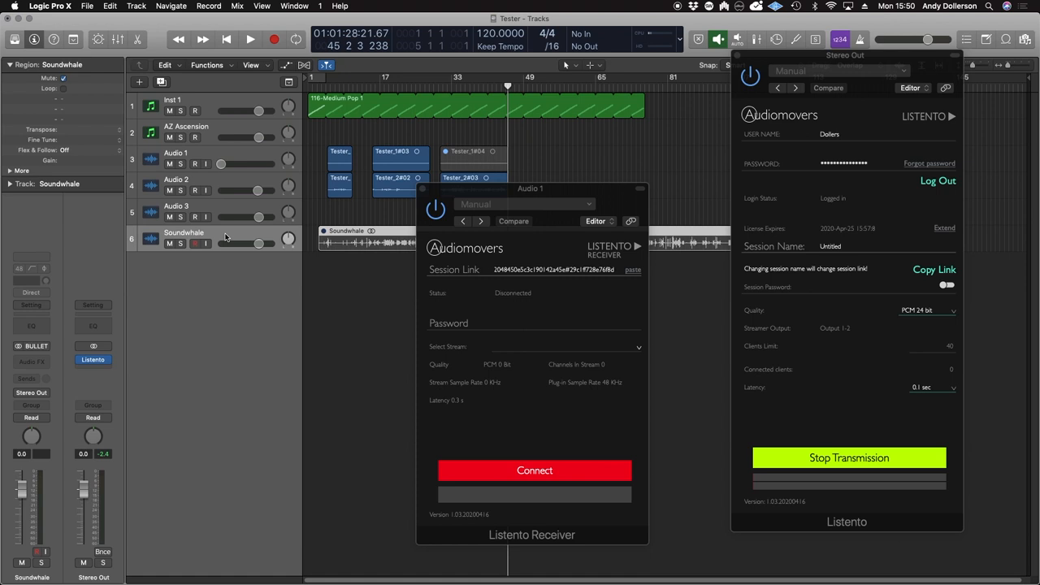
pyautogui.moveTo(209, 120)
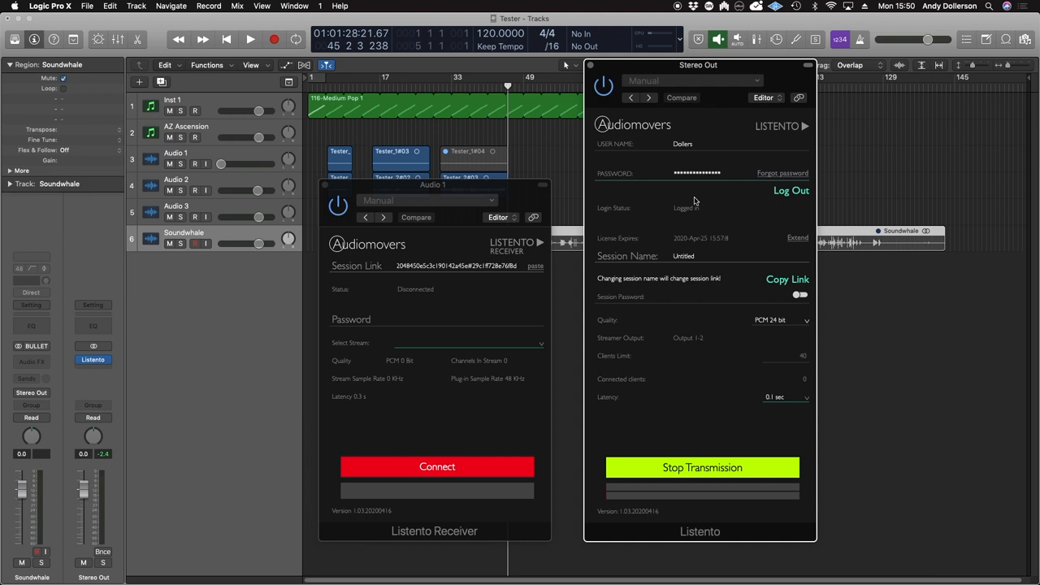
pyautogui.moveTo(623, 424)
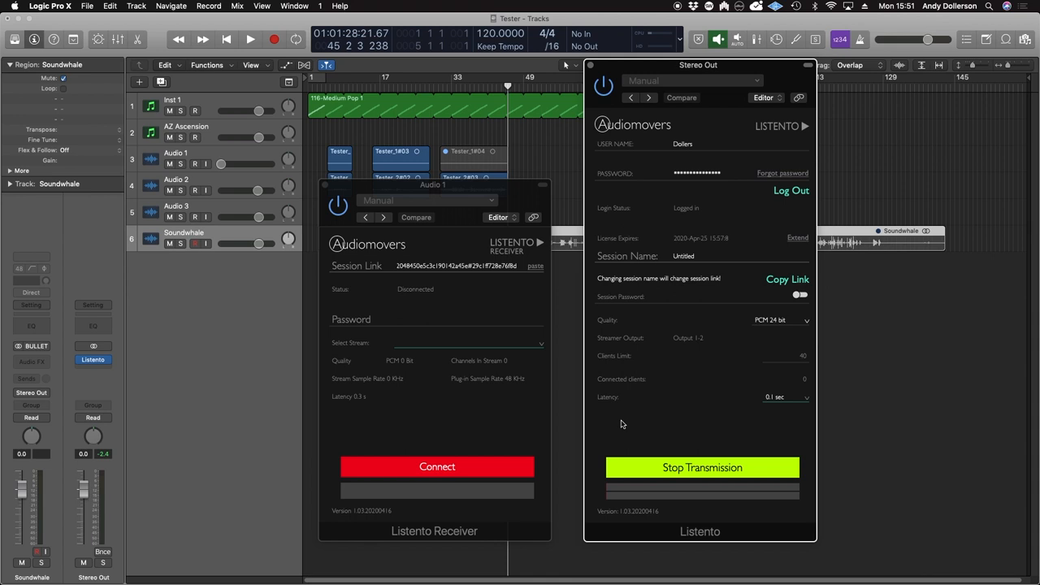